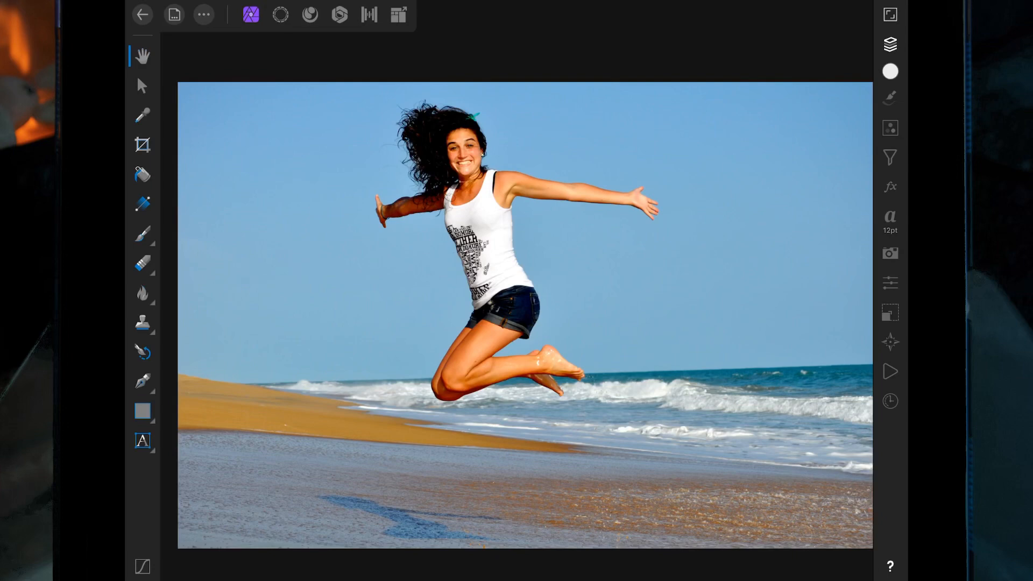
Switch the open beach photo into the Selections persona.
{"action": "left_click", "coordinate": [279, 14]}
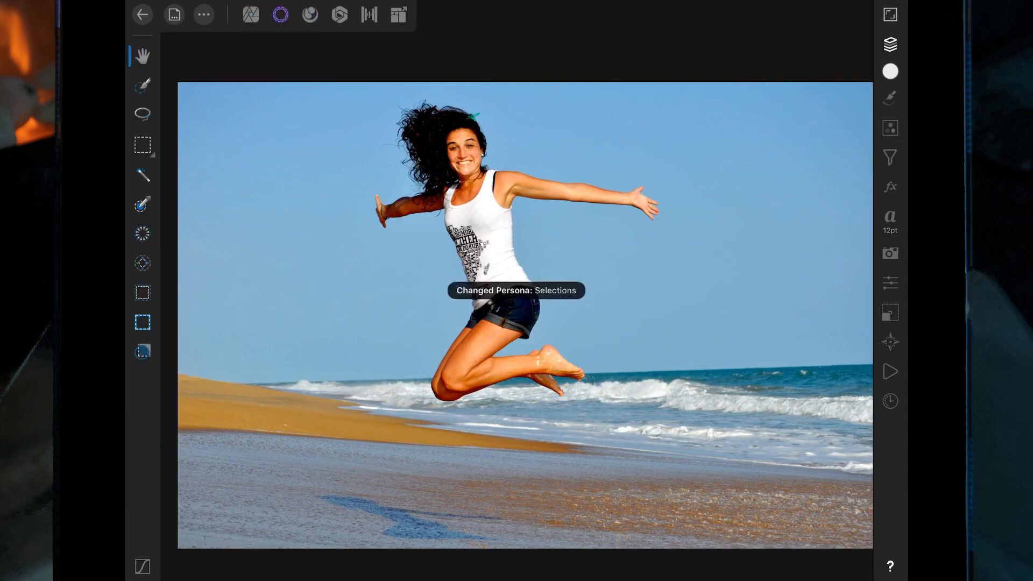
Paint a Selection Brush selection over the woman's arms, torso and legs.
{"action": "left_click", "coordinate": [143, 85]}
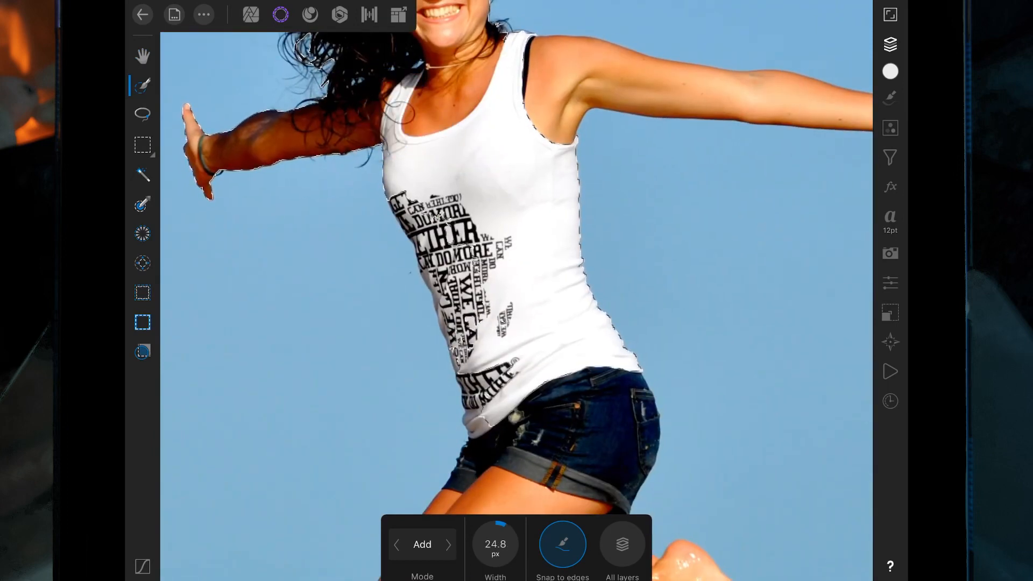
{"action": "left_click", "coordinate": [481, 423]}
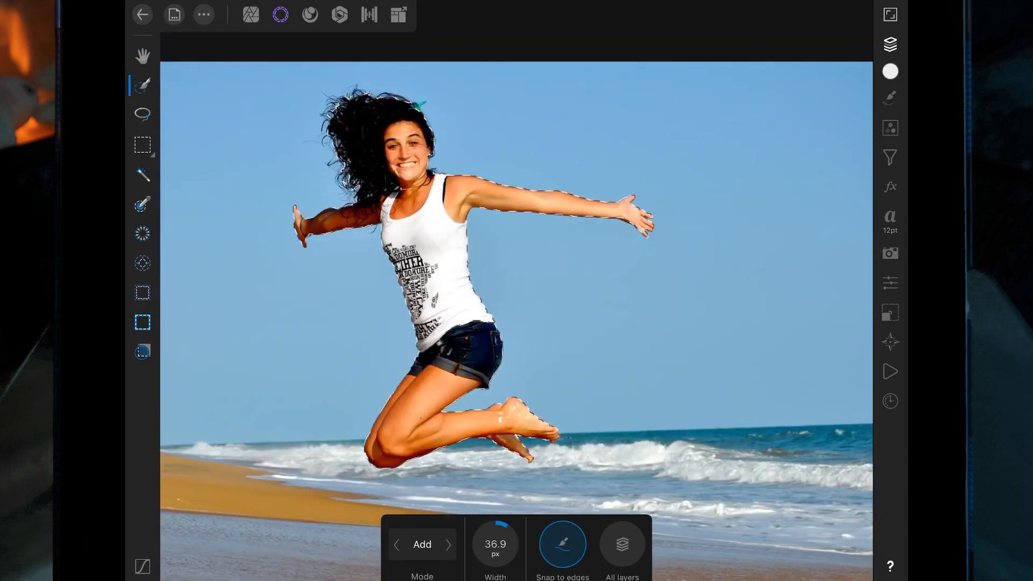
Refine the selection with a roughly 107 px matte brush over the woman's curly hair.
{"action": "left_click", "coordinate": [143, 352]}
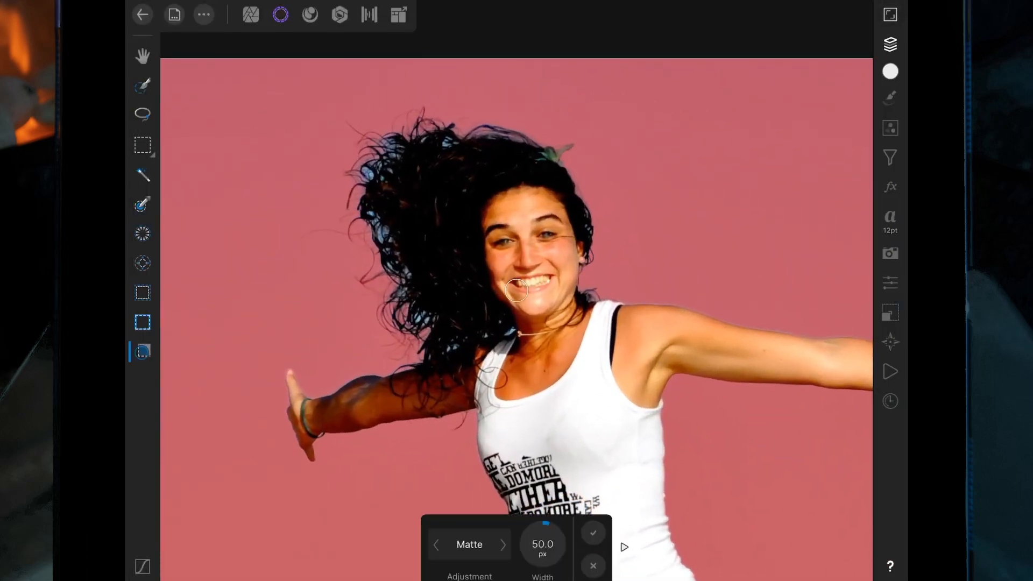
{"action": "left_click_drag", "start_coordinate": [542, 544], "coordinate": [558, 520]}
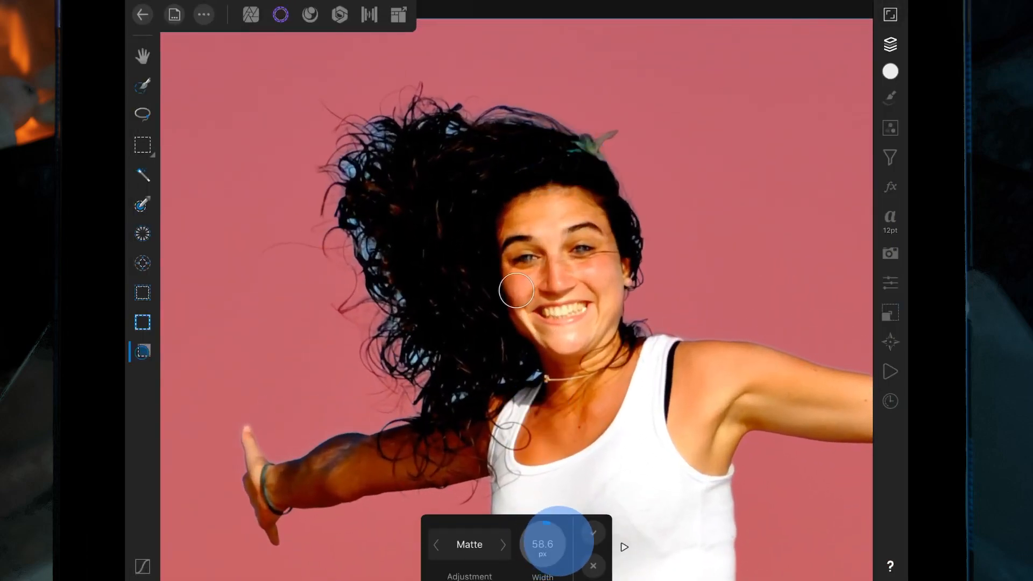
{"action": "left_click_drag", "start_coordinate": [558, 520], "coordinate": [547, 523]}
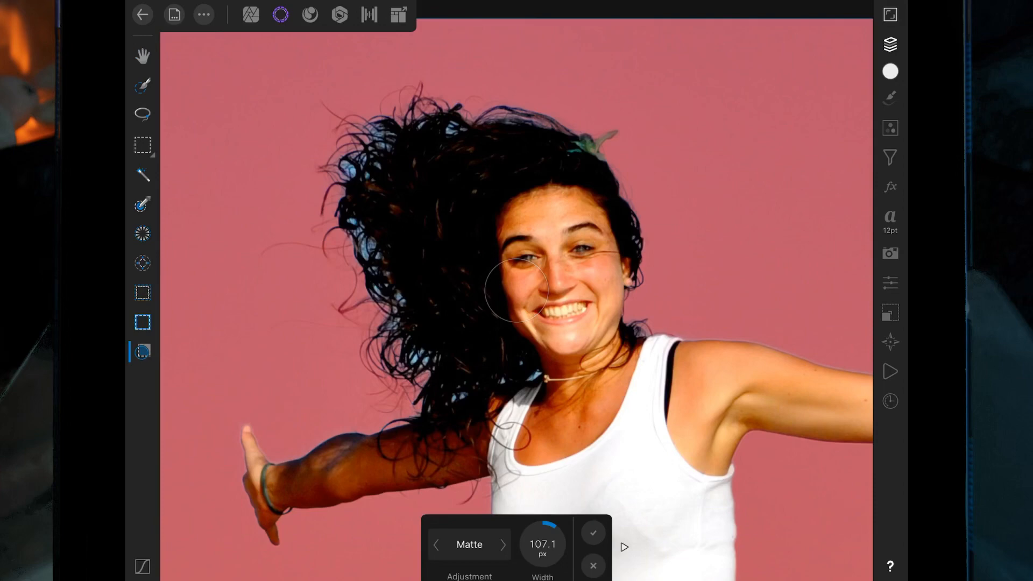
{"action": "left_click_drag", "start_coordinate": [527, 283], "coordinate": [342, 224]}
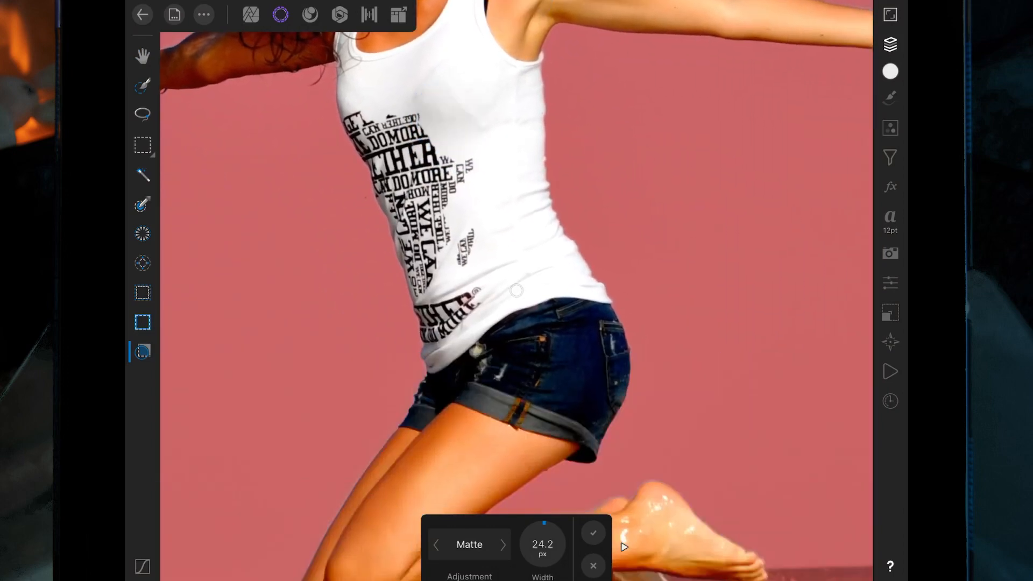
{"action": "scroll", "scroll_direction": "down", "scroll_amount": 3}
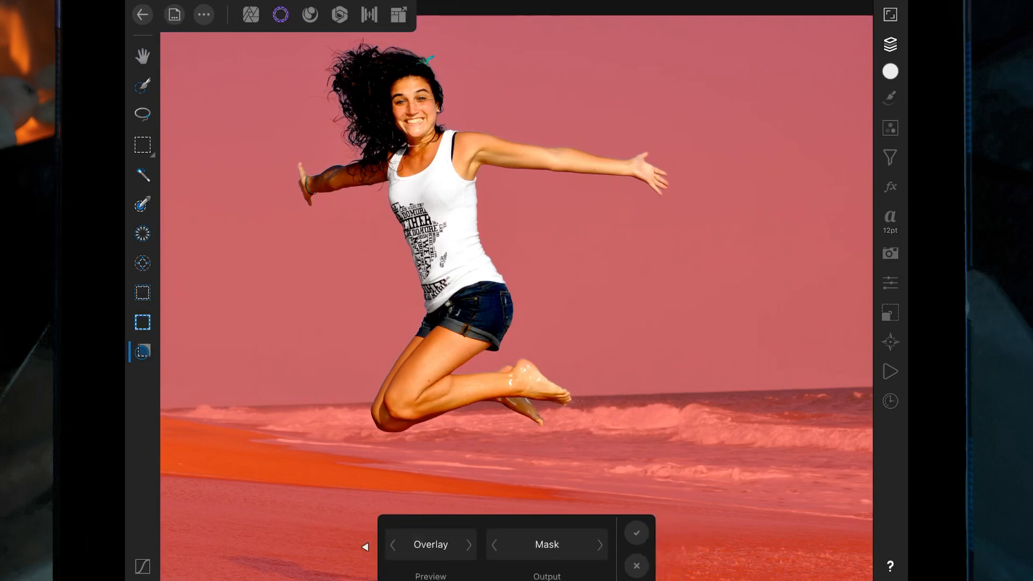
Switch the refinement to a different preview mode, with feather near 49.1 px.
{"action": "left_click", "coordinate": [430, 544]}
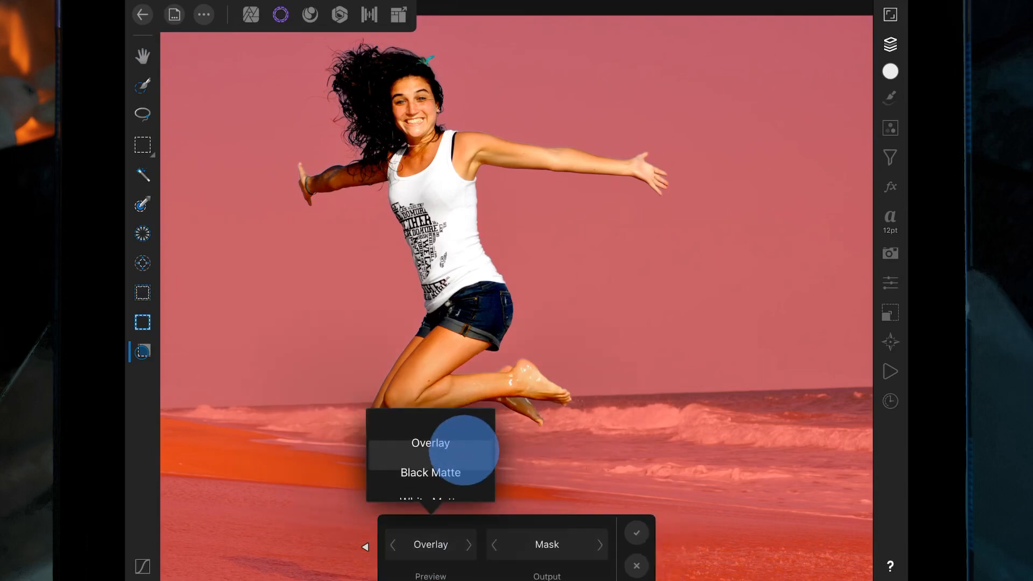
{"action": "left_click", "coordinate": [431, 455]}
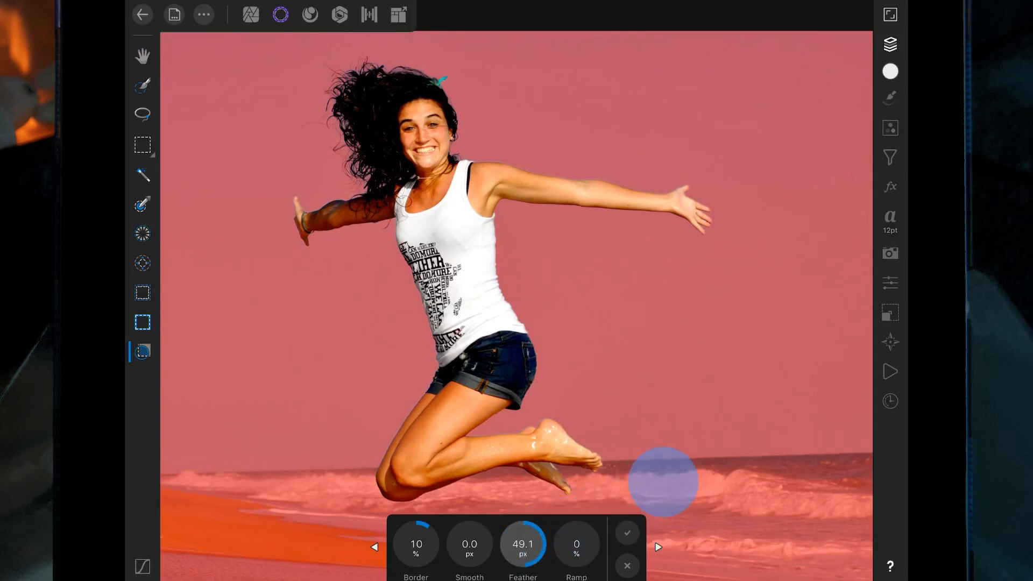
Try raising feather and ramp, then return both to 0.
{"action": "left_click", "coordinate": [627, 532]}
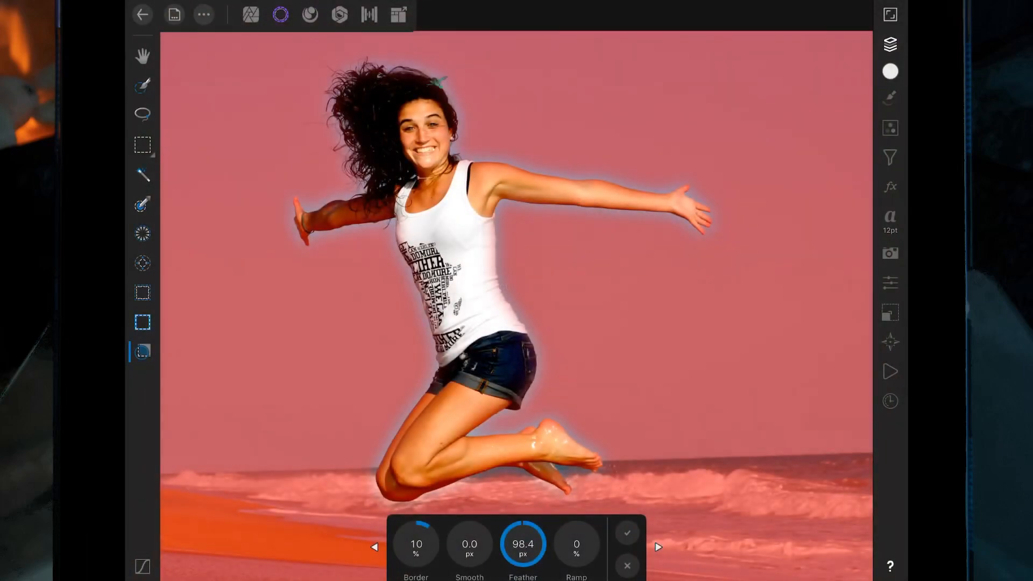
{"action": "left_click", "coordinate": [628, 533]}
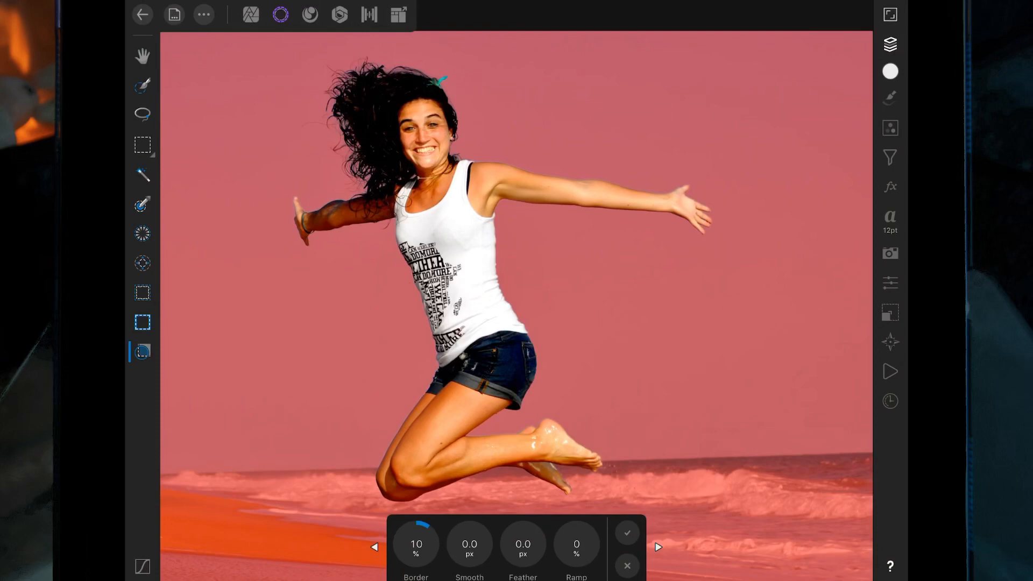
{"action": "left_click", "coordinate": [469, 545]}
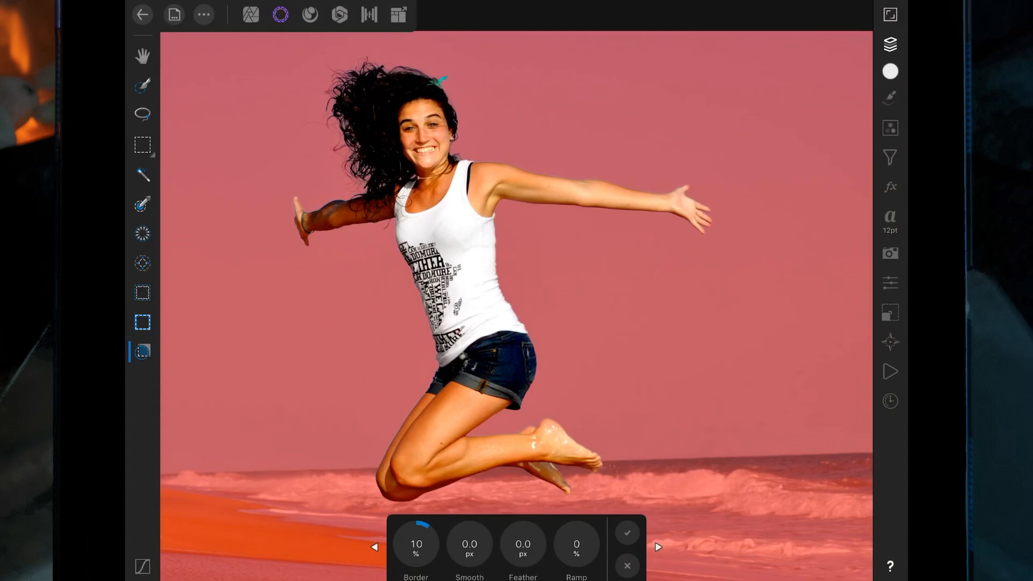
{"action": "left_click", "coordinate": [625, 533]}
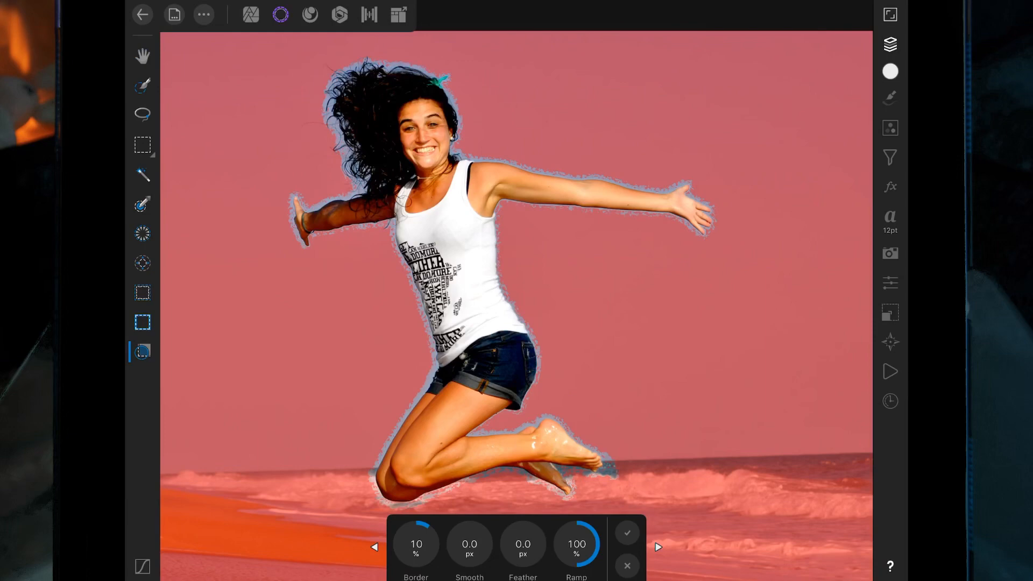
{"action": "left_click_drag", "start_coordinate": [576, 540], "coordinate": [576, 566]}
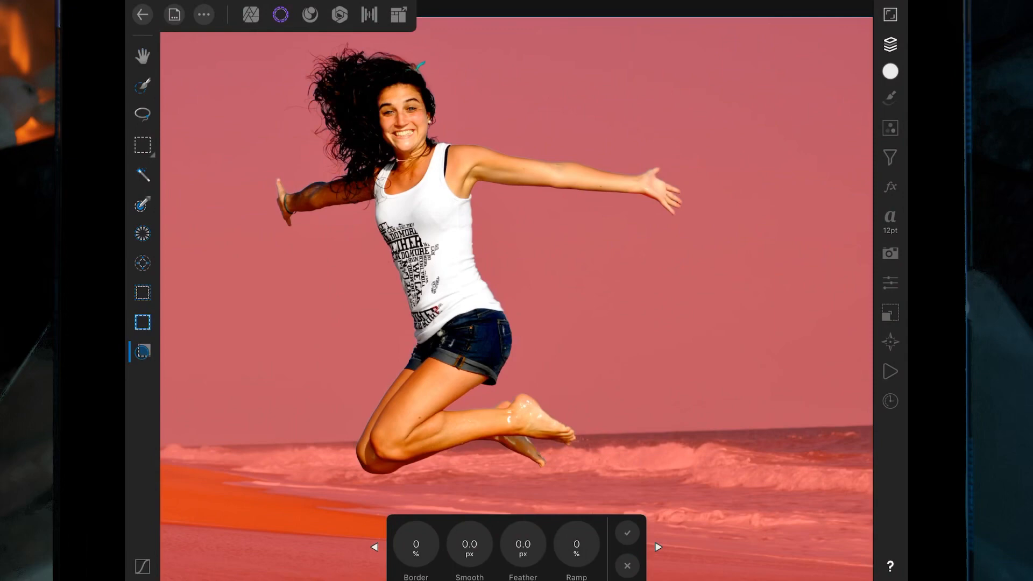
Preview the border at 100%, then reset it to 0.
{"action": "left_click", "coordinate": [417, 558]}
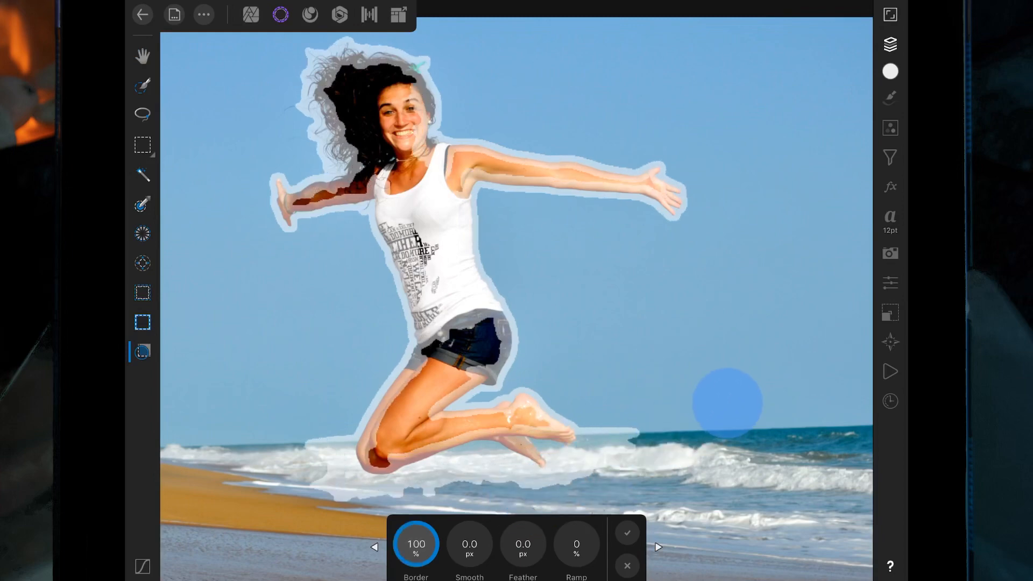
{"action": "left_click", "coordinate": [626, 533]}
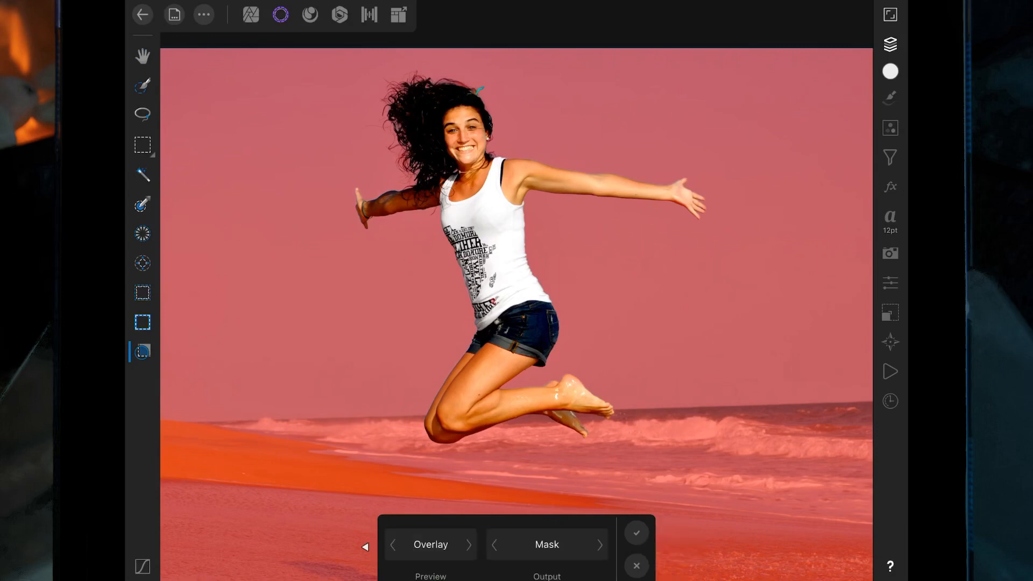
Set the output to Mask, apply the refinement, and check the mask in Layers.
{"action": "left_click", "coordinate": [547, 544]}
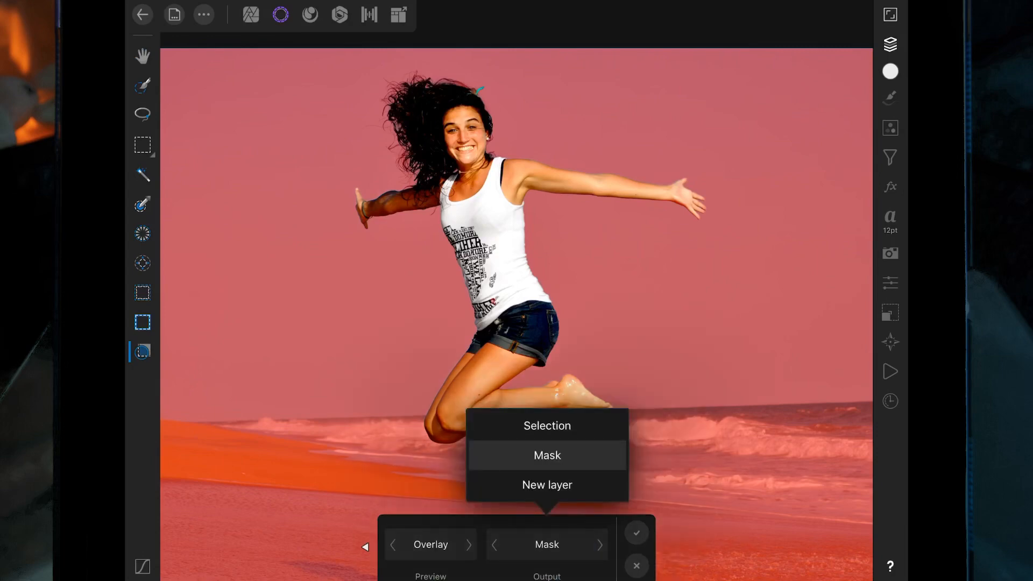
{"action": "left_click", "coordinate": [547, 425]}
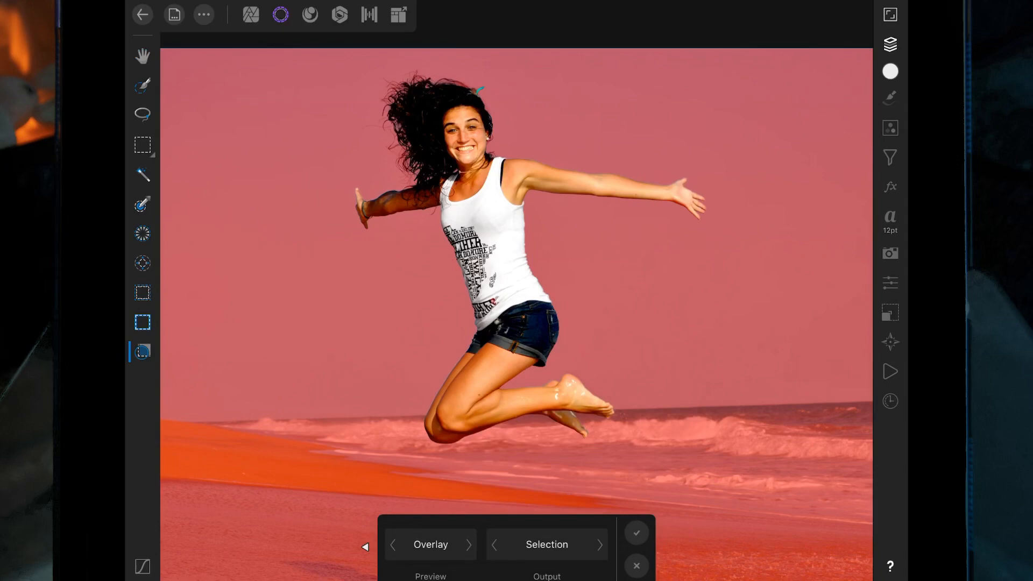
{"action": "left_click", "coordinate": [547, 545]}
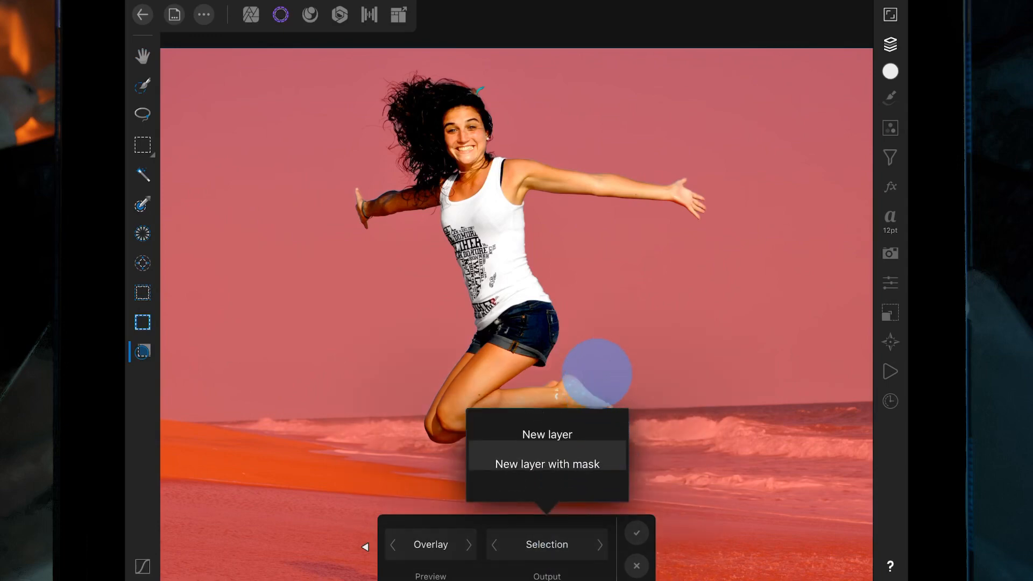
{"action": "left_click", "coordinate": [547, 463]}
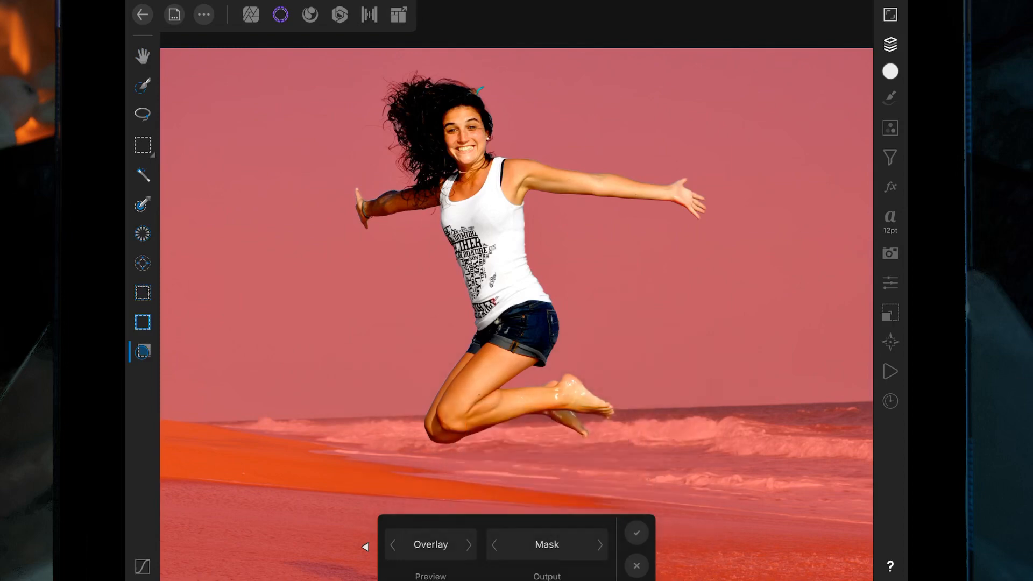
{"action": "left_click", "coordinate": [634, 532]}
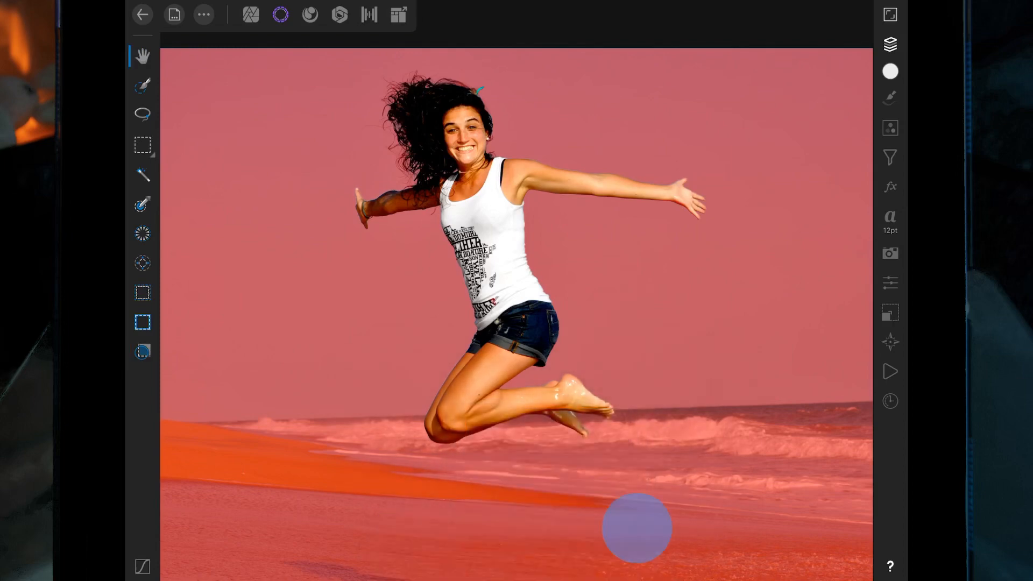
{"action": "left_click", "coordinate": [890, 44]}
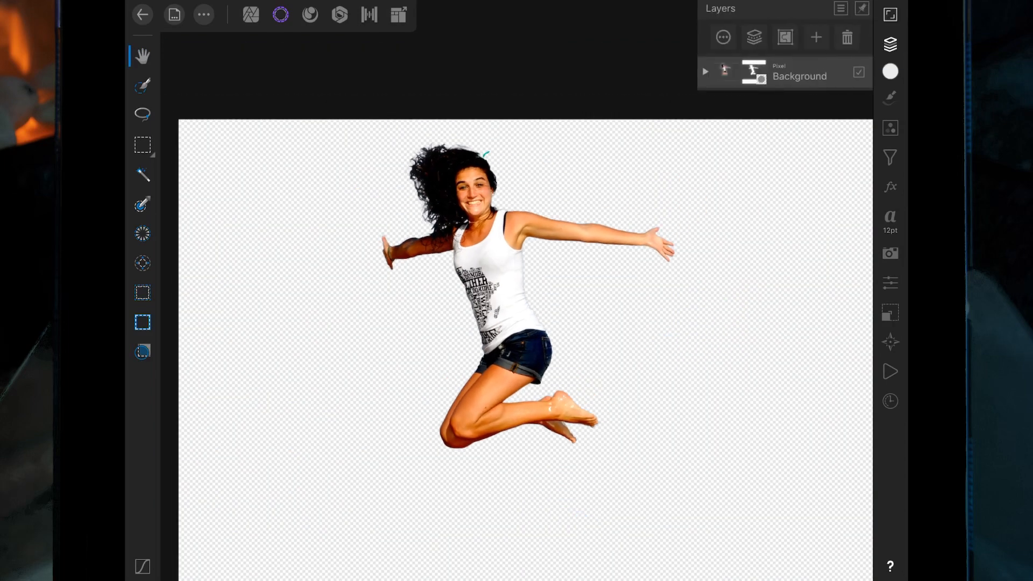